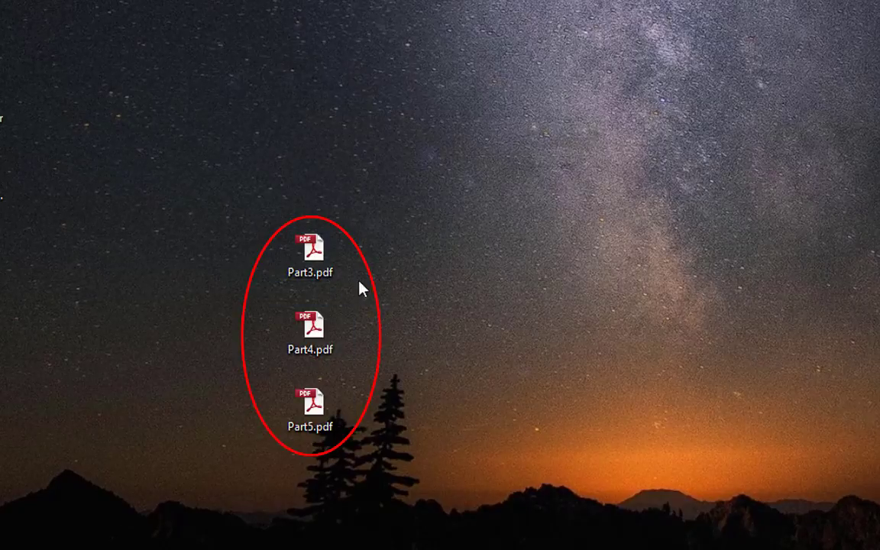
- Preview the Part5.pdf file's content, then close the preview
double_click(309, 252)
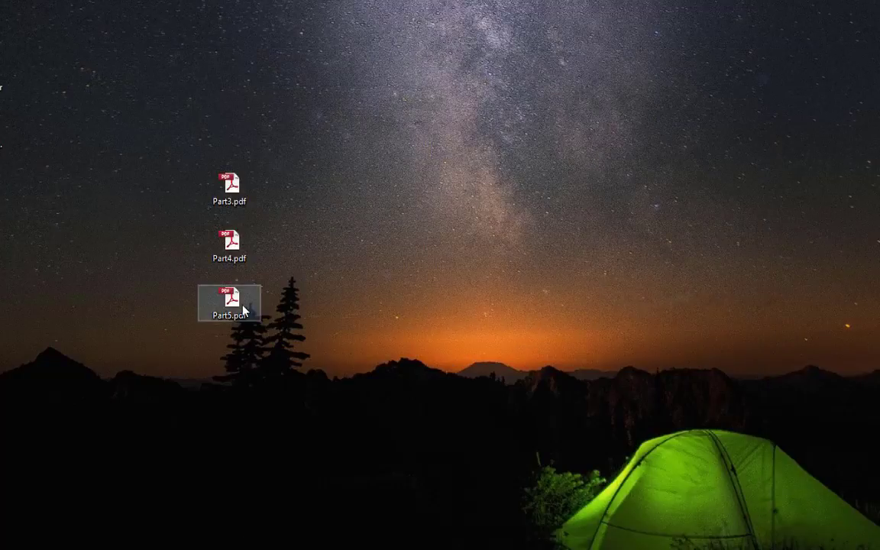
double_click(229, 298)
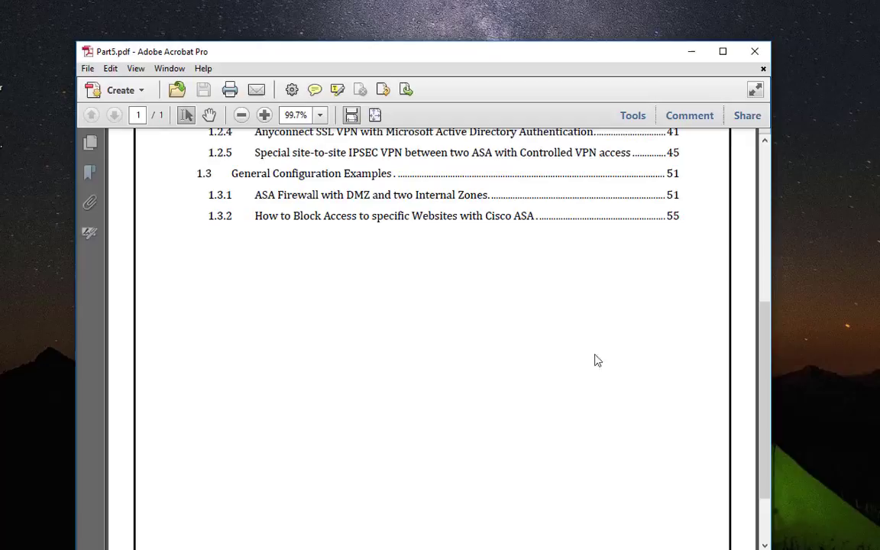
left_click(754, 51)
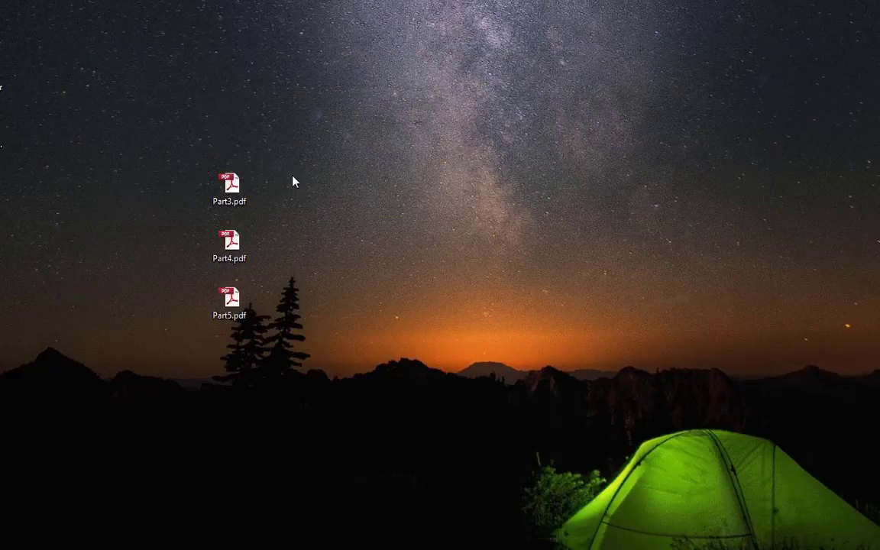
mouse_move(252, 349)
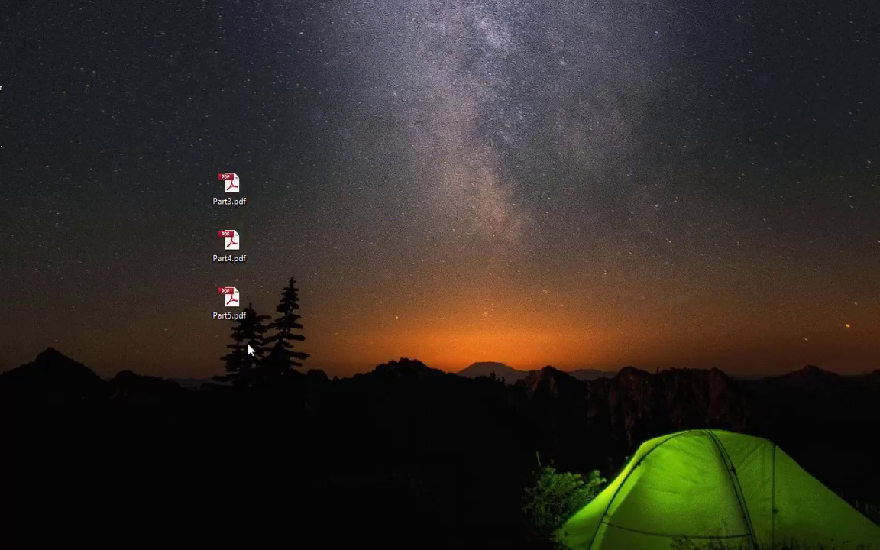
mouse_move(289, 225)
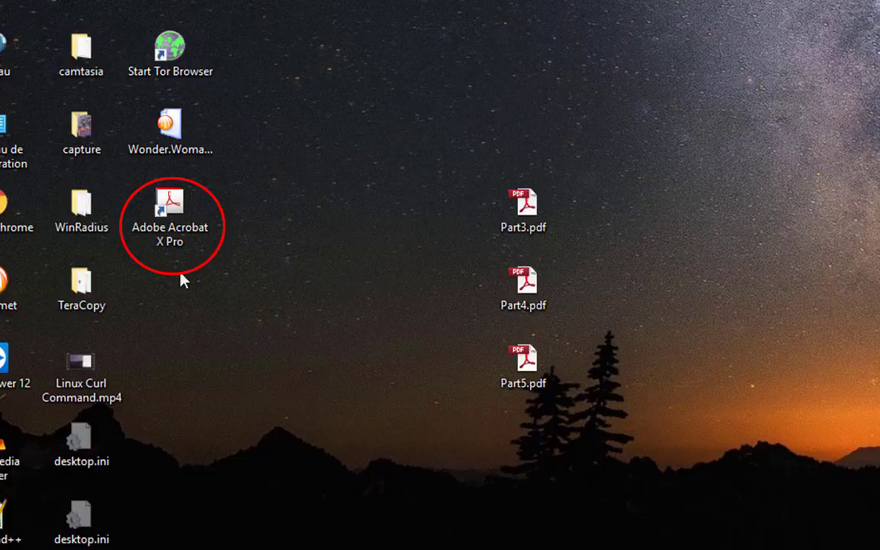
mouse_move(203, 310)
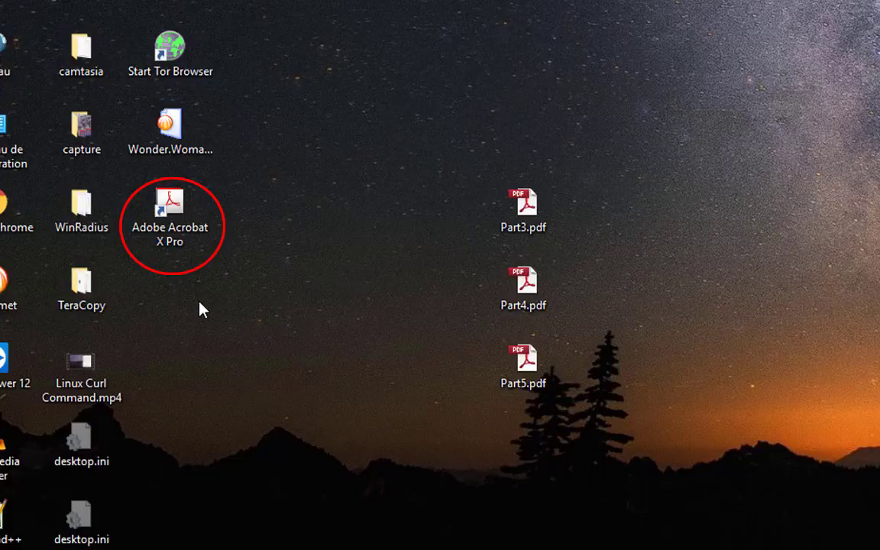
mouse_move(205, 261)
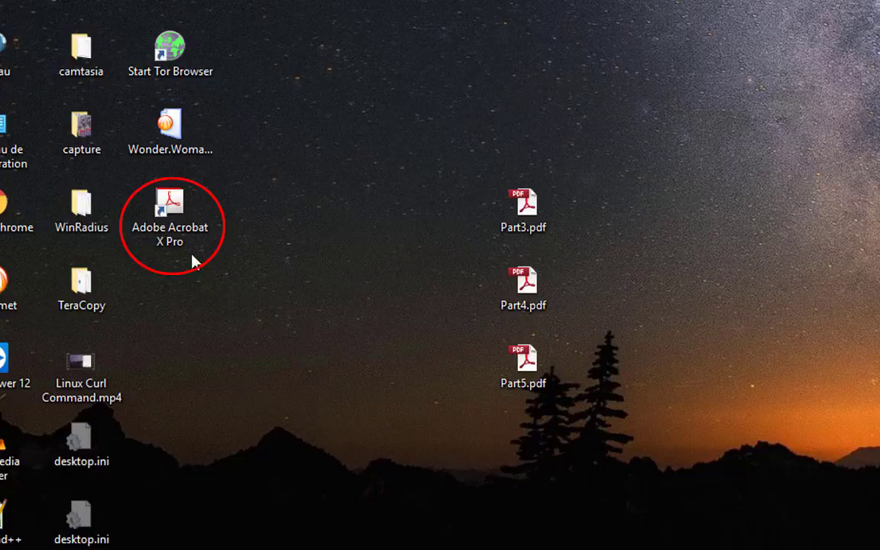
- Launch Adobe Acrobat X Pro from the desktop shortcut and reposition its window
double_click(170, 210)
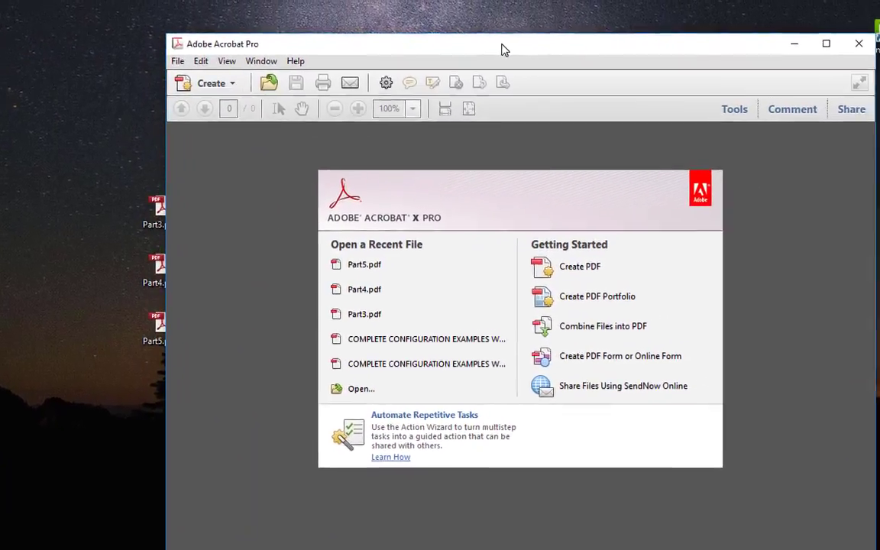
left_click_drag(504, 43, 490, 51)
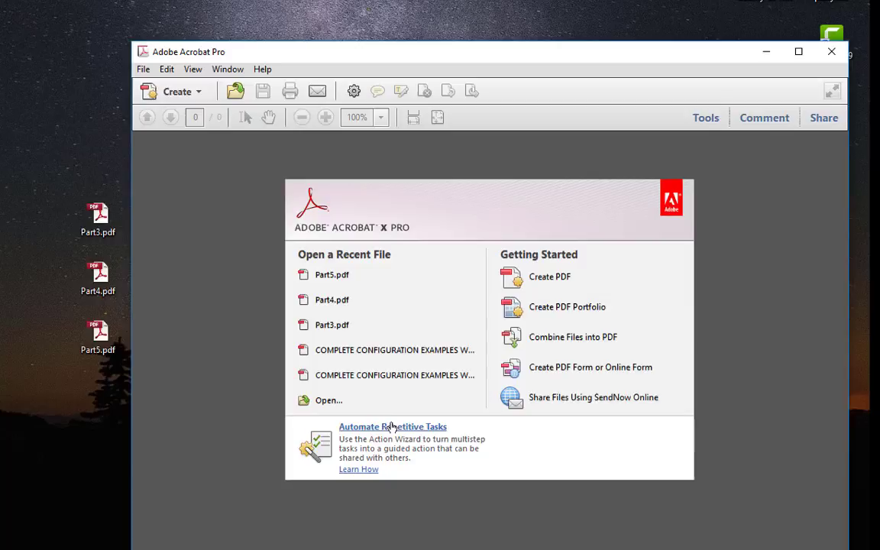
mouse_move(194, 166)
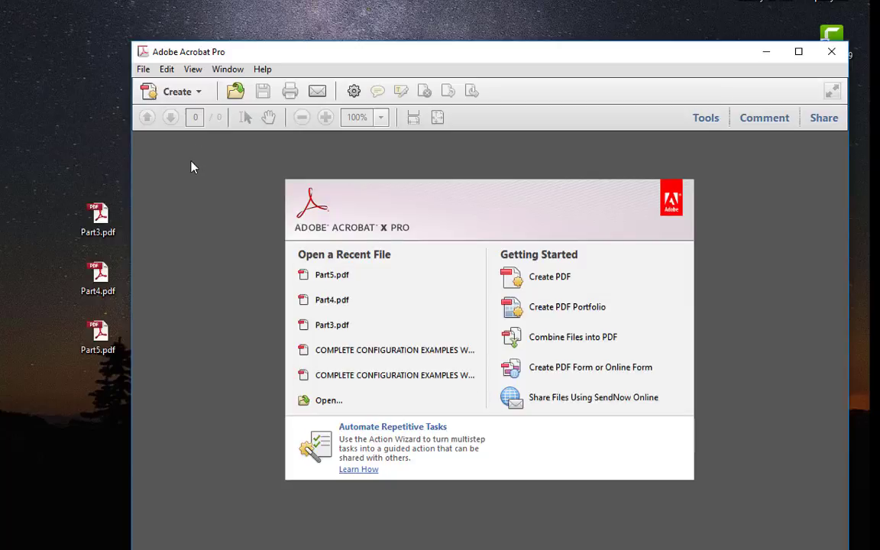
left_click(143, 69)
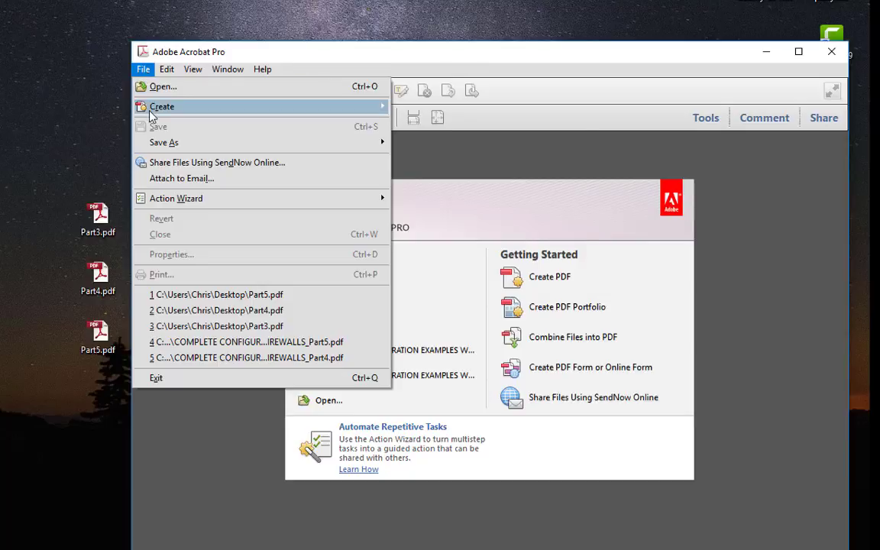
mouse_move(162, 106)
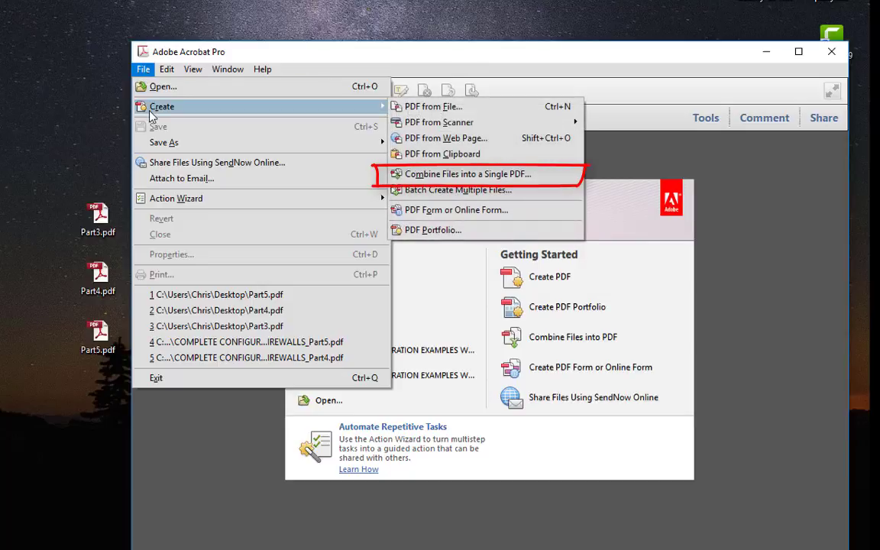
mouse_move(439, 123)
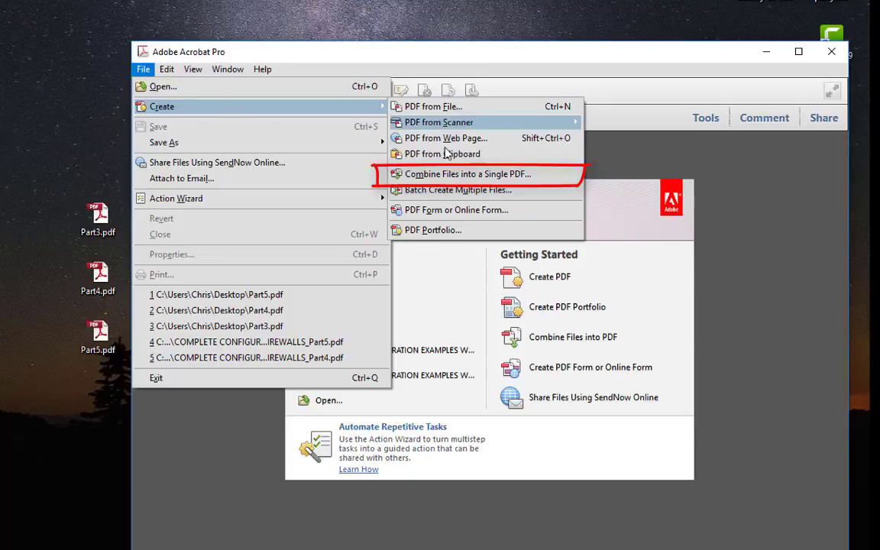
- Start Combine Files into a Single PDF, continuing past the trial notice
left_click(467, 173)
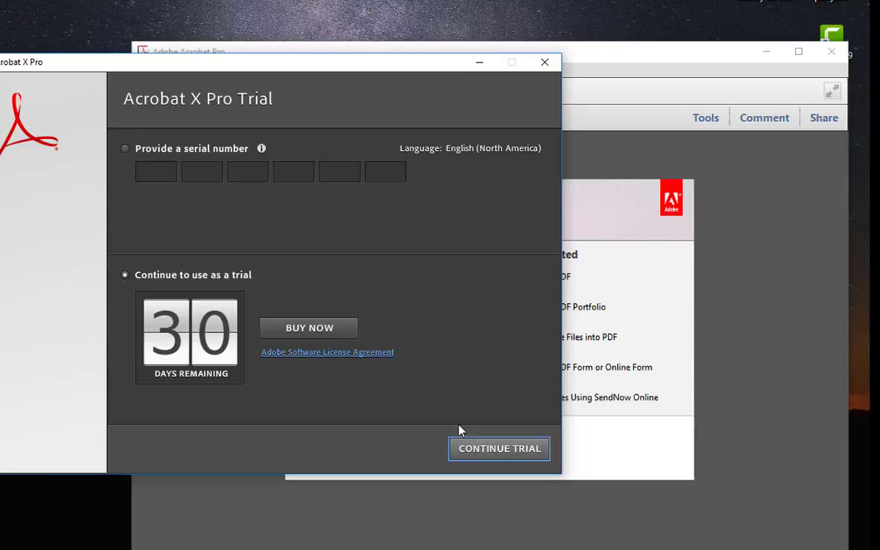
left_click(499, 448)
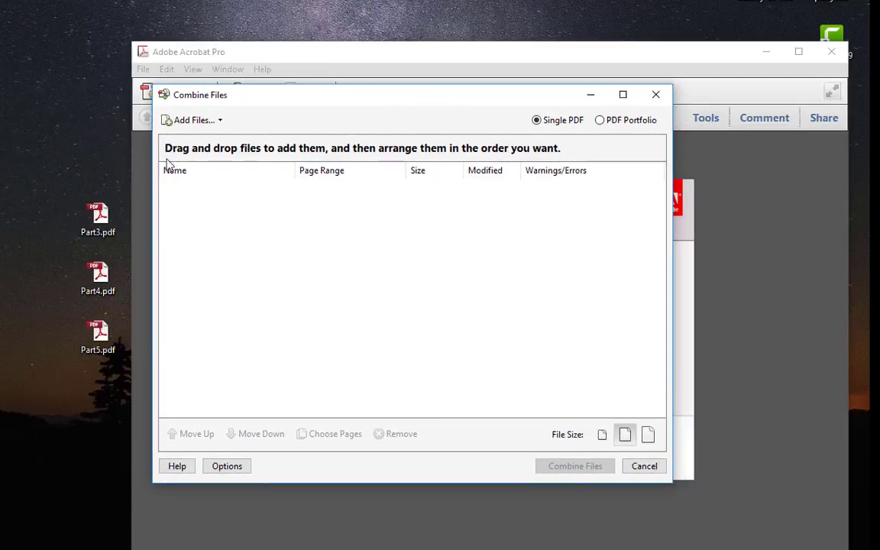
mouse_move(132, 235)
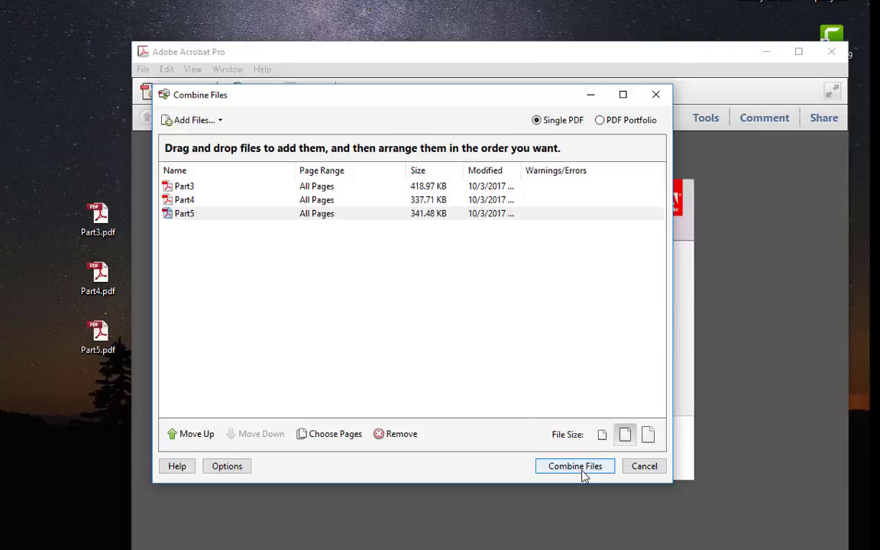
- Combine the listed Part3, Part4 and Part5 PDFs into three-page Binder1.pdf
left_click(574, 466)
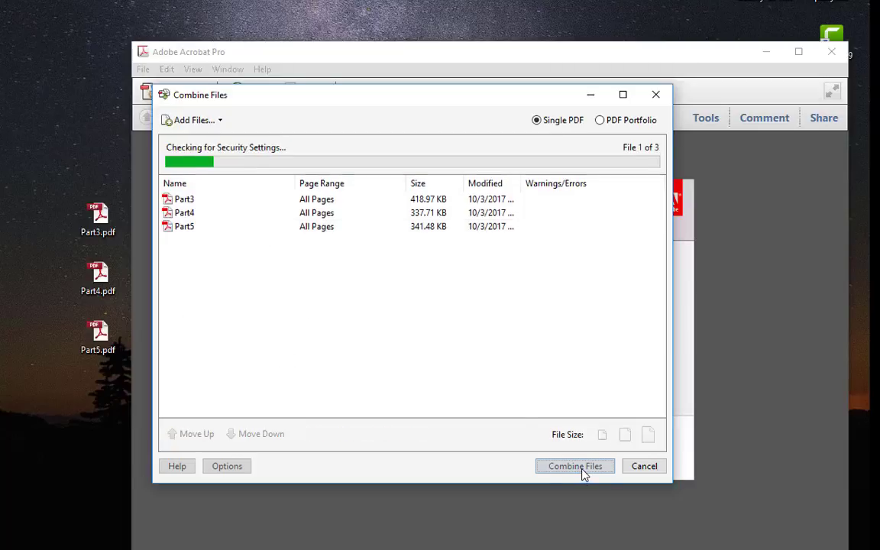
left_click(574, 465)
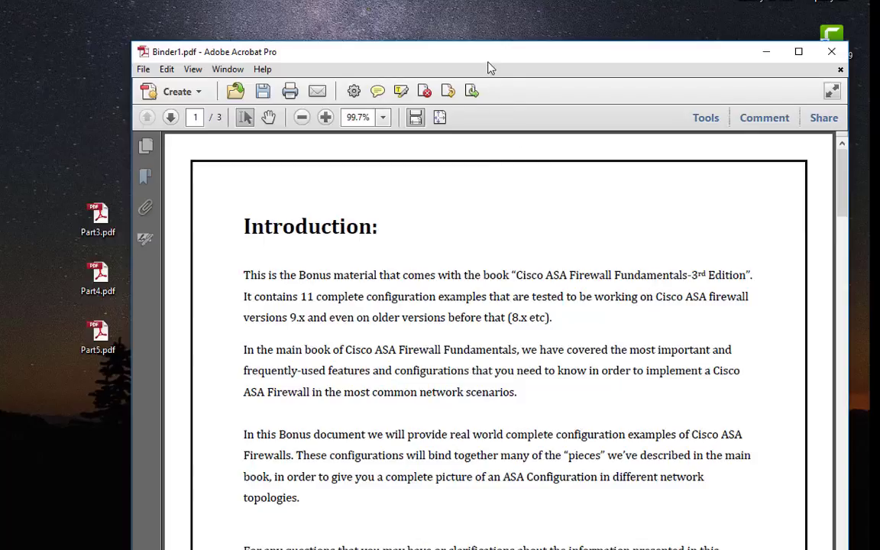
left_click_drag(489, 52, 450, 31)
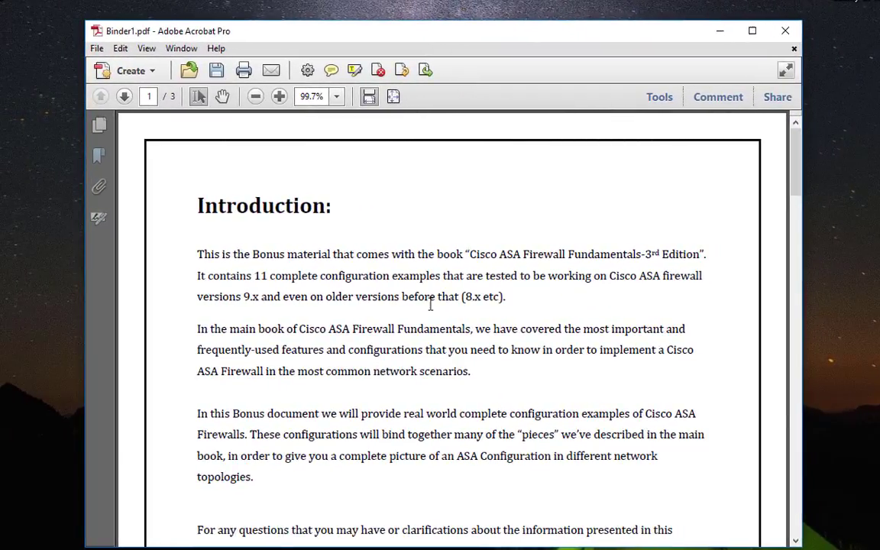
scroll("down", 3)
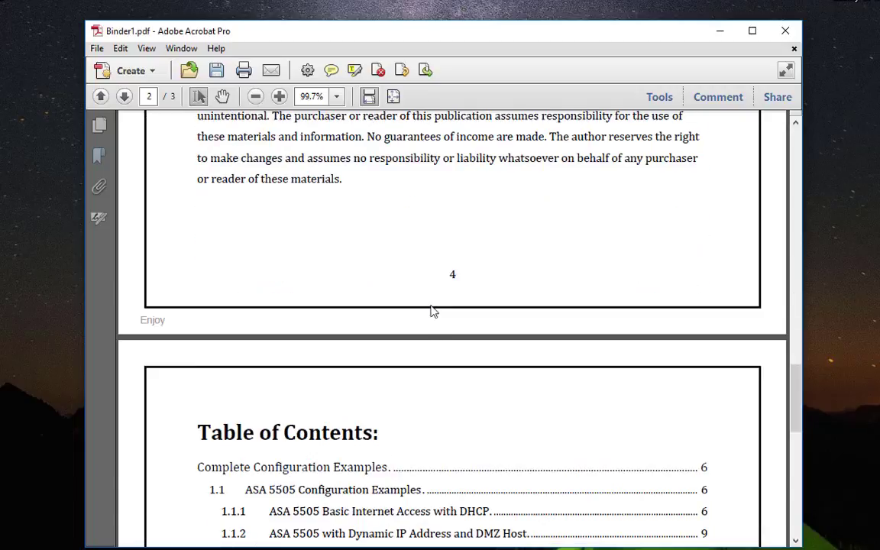
scroll("down", 3)
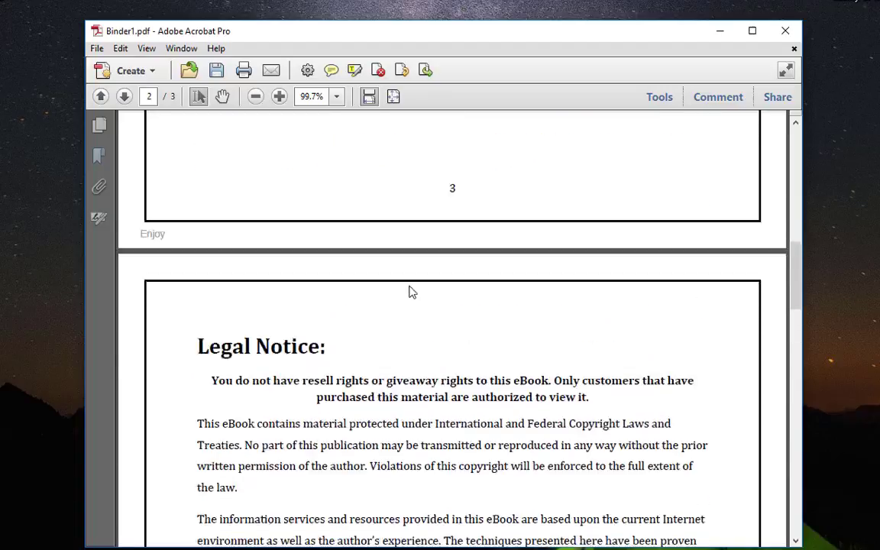
left_click(96, 48)
type("Binder.pdf")
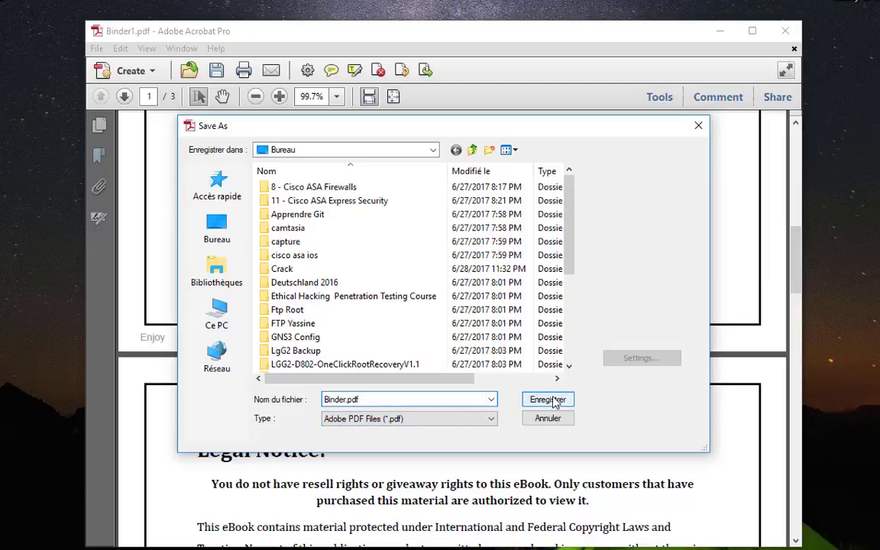
- Save the merged document as Binder.pdf in the Bureau folder
left_click(547, 400)
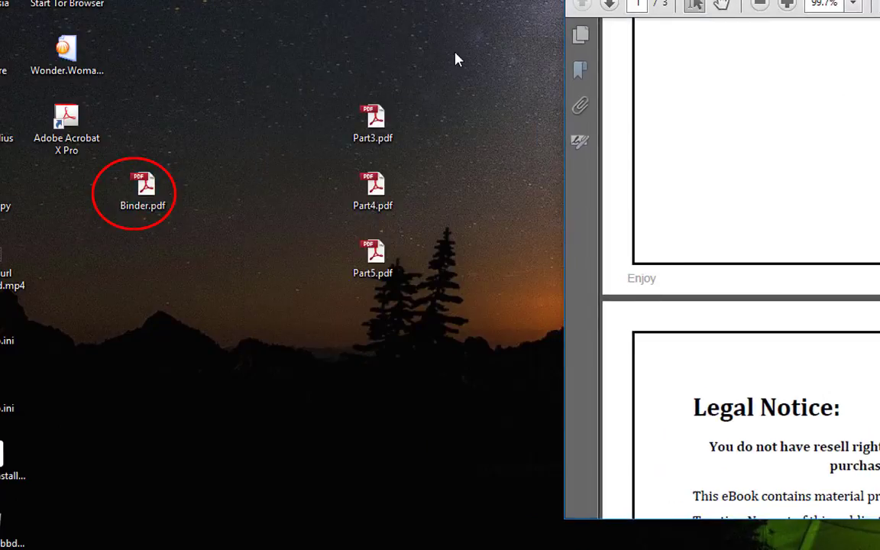
- Delete the selected Part3–5.pdf icons via Supprimer, confirming with Oui
right_click(373, 122)
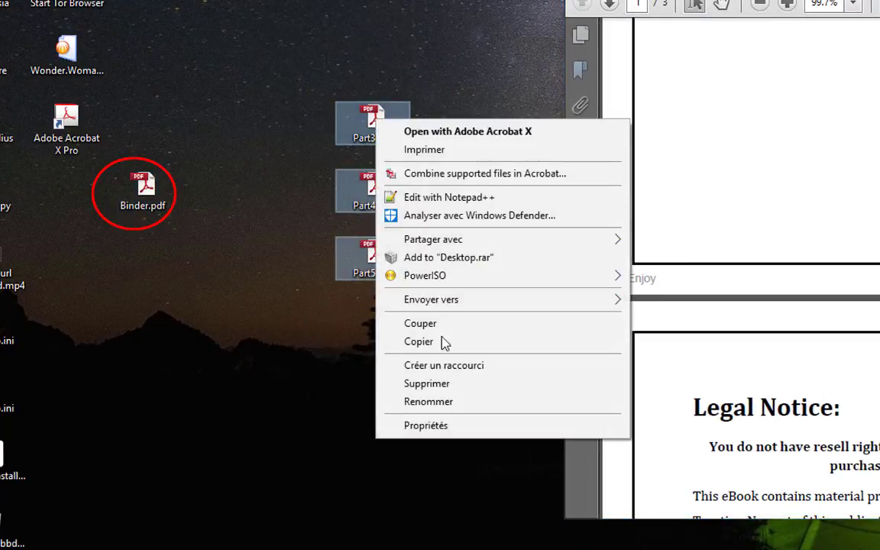
left_click(427, 383)
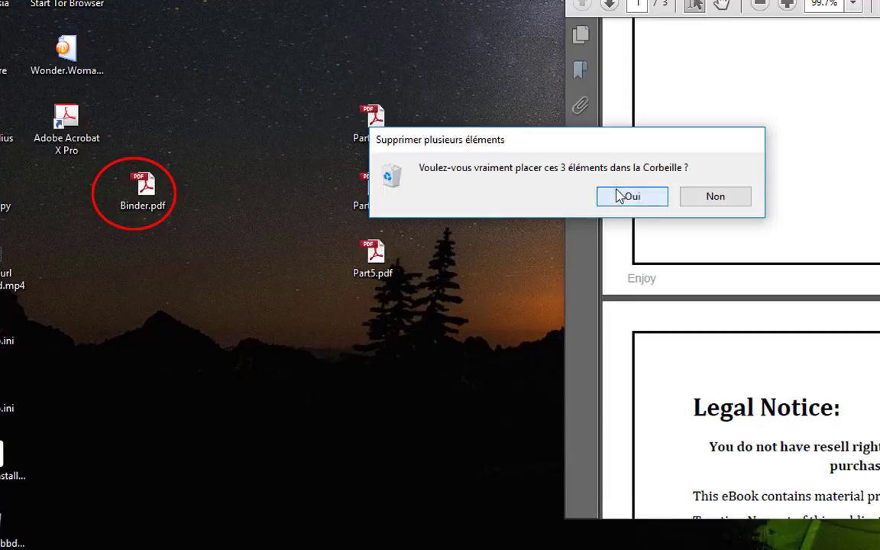
left_click(630, 197)
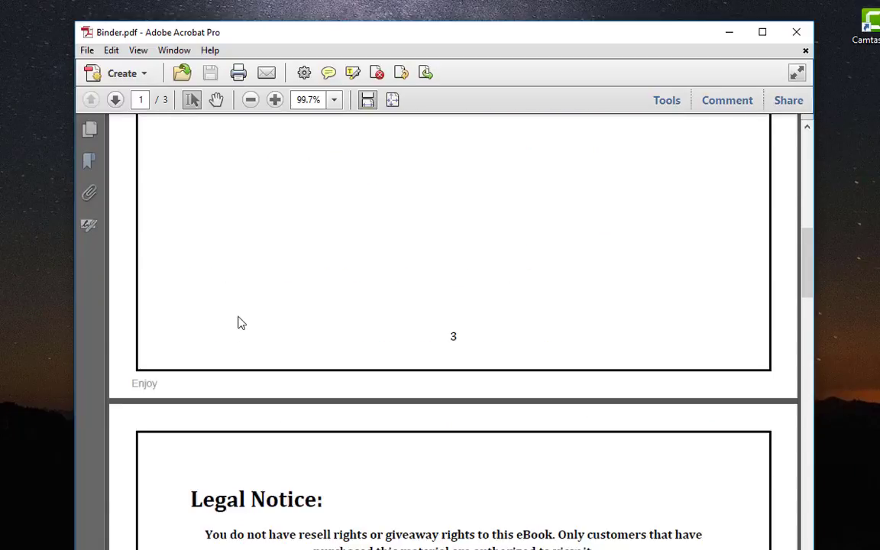
scroll("down", 3)
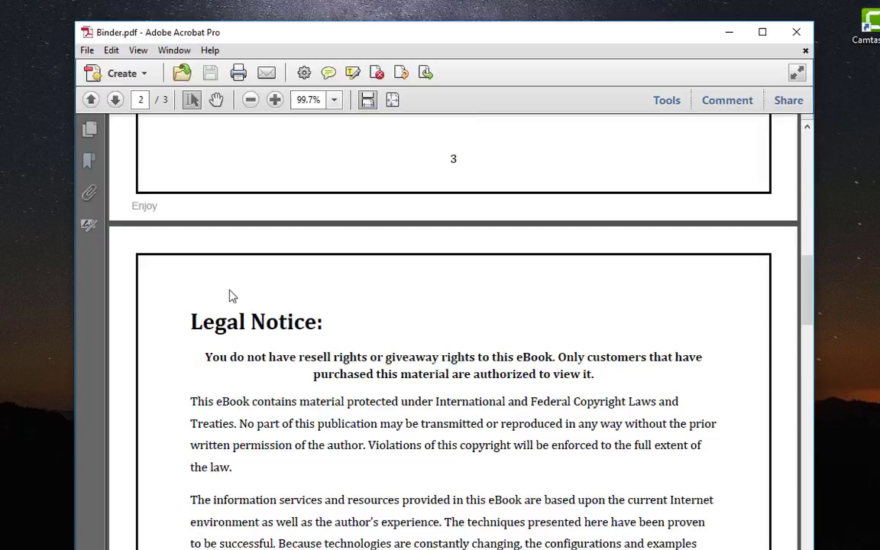
scroll("down", 3)
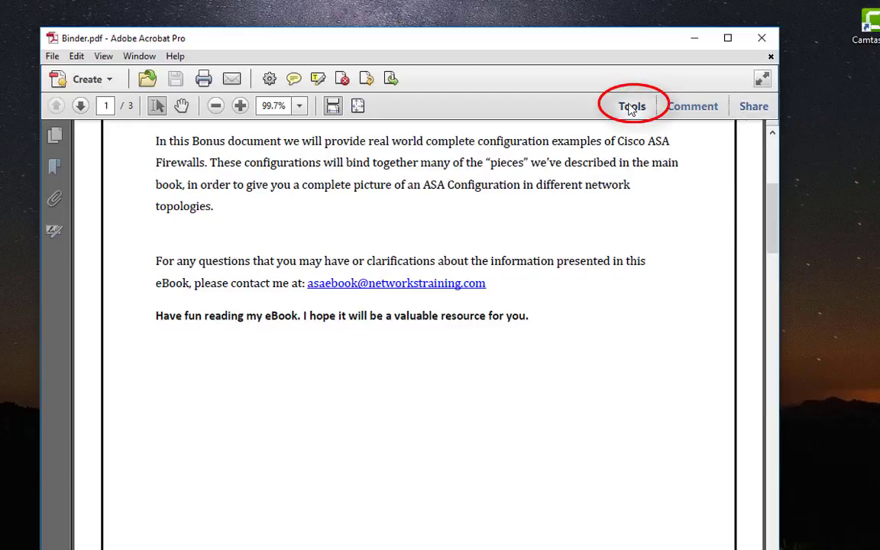
- Show the Tools pane and choose Split Document under Pages
left_click(632, 106)
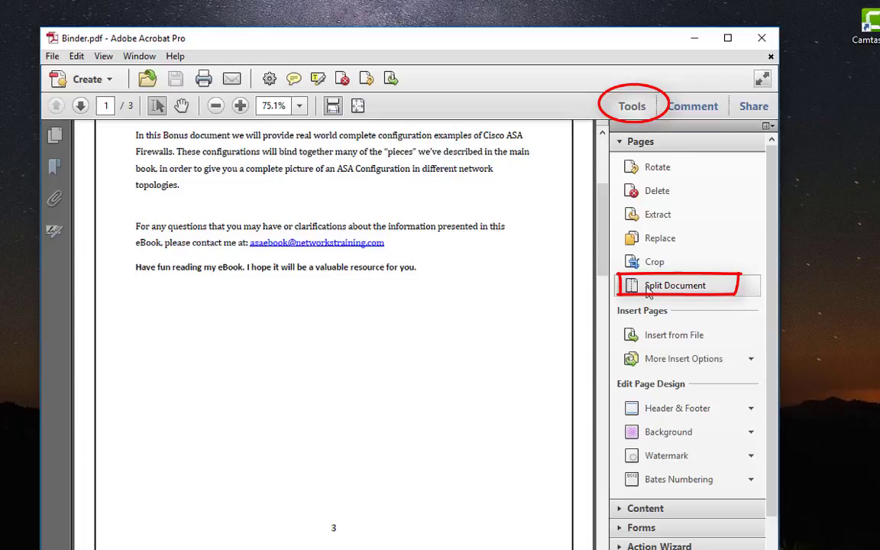
left_click(675, 285)
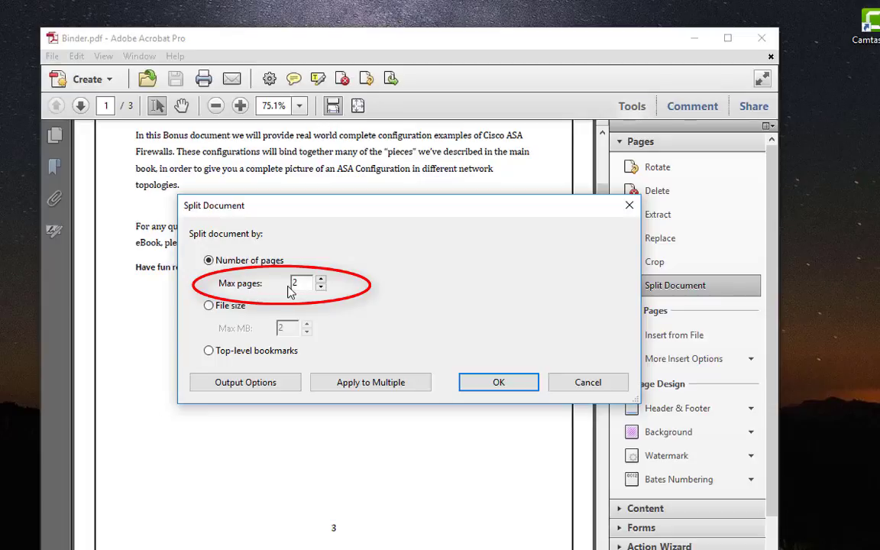
mouse_move(136, 128)
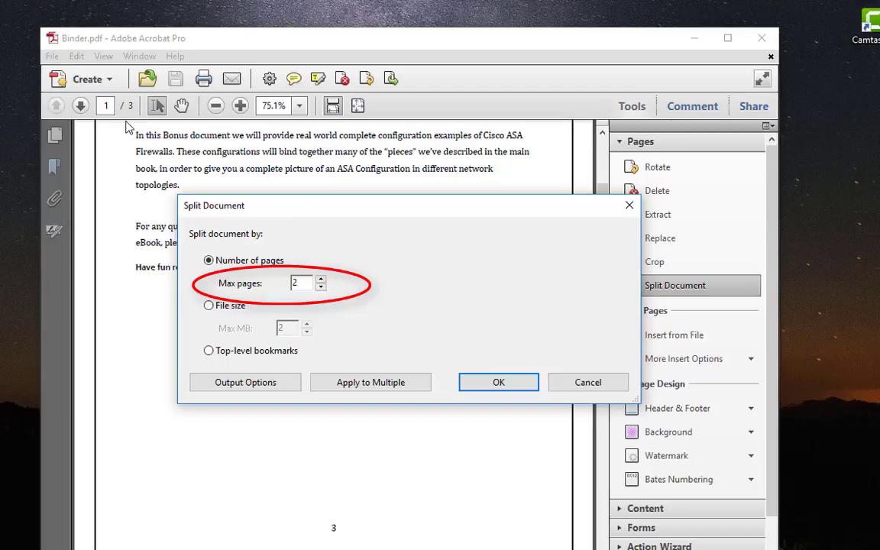
mouse_move(298, 319)
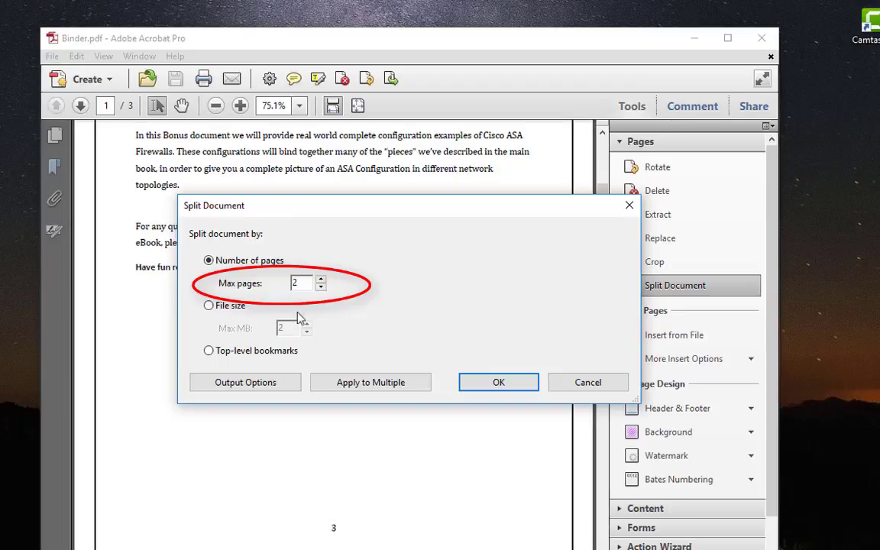
- Split Binder.pdf with Max pages set to 1, then dismiss the success message
left_click(321, 287)
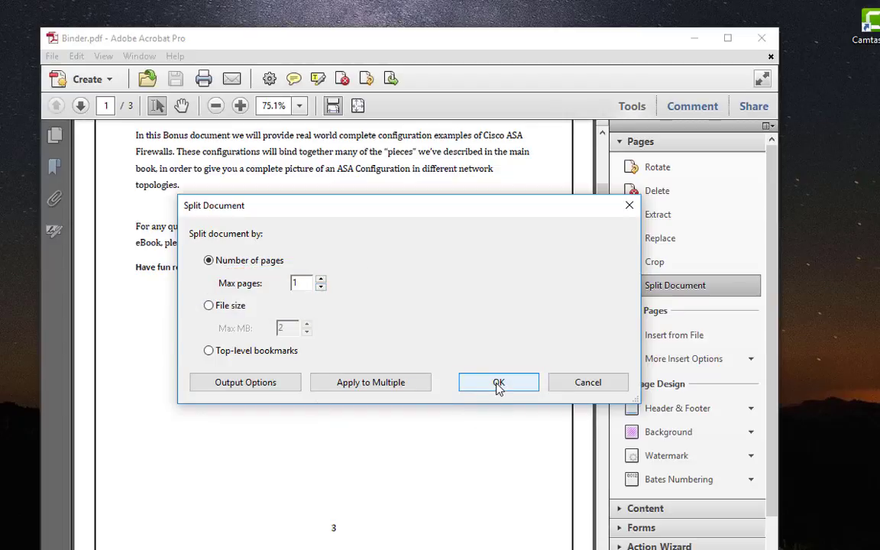
left_click(498, 382)
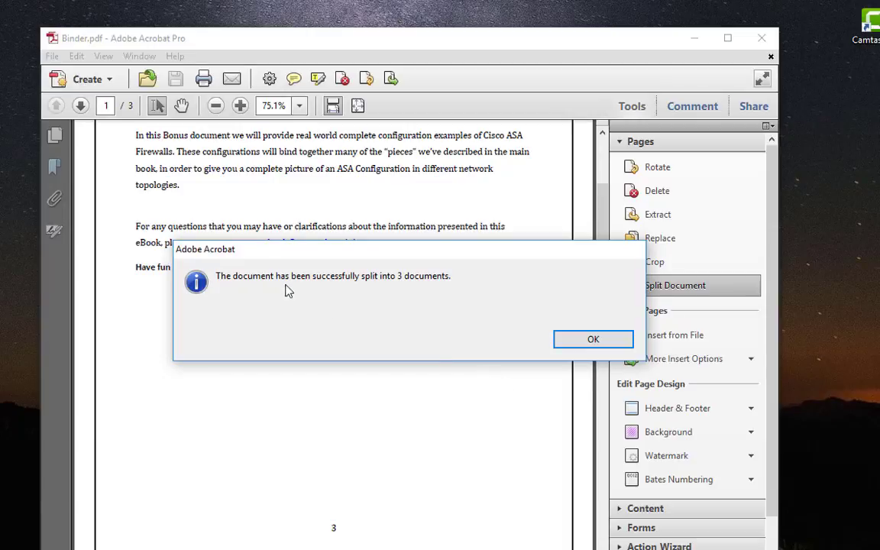
mouse_move(455, 326)
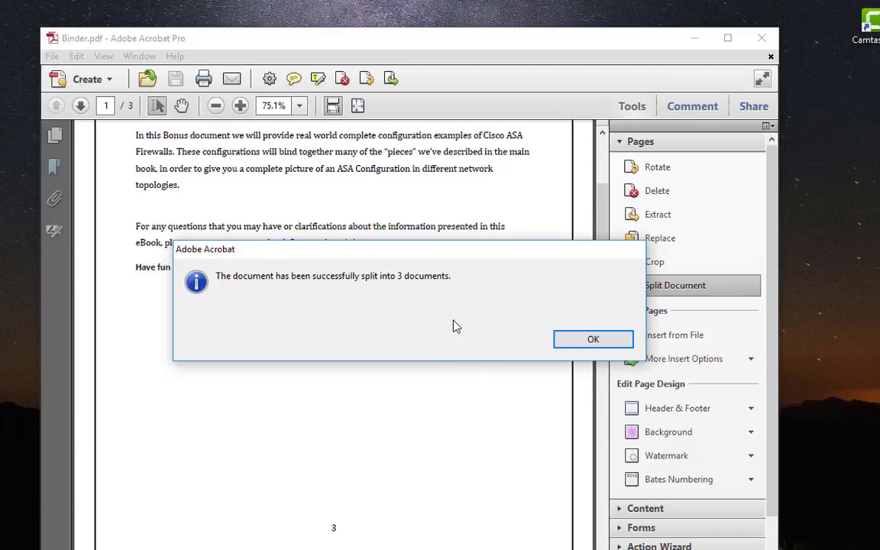
left_click(594, 339)
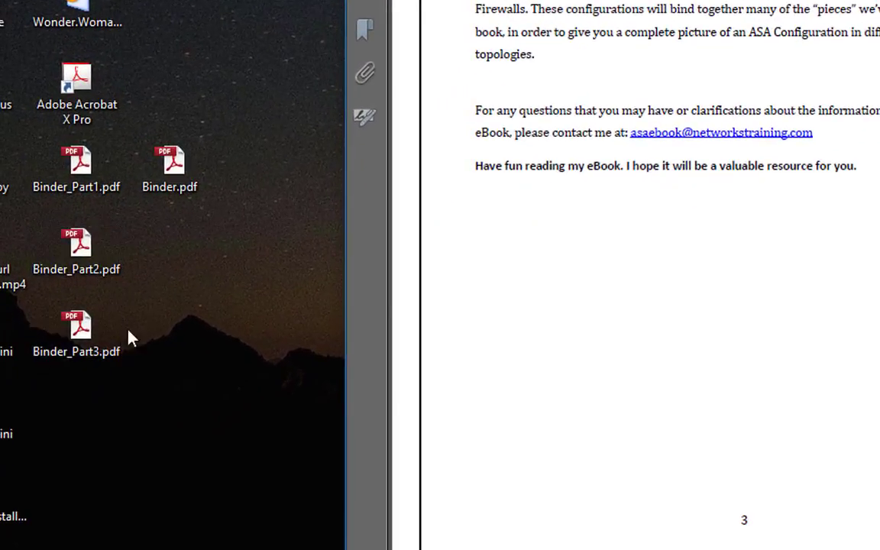
mouse_move(118, 216)
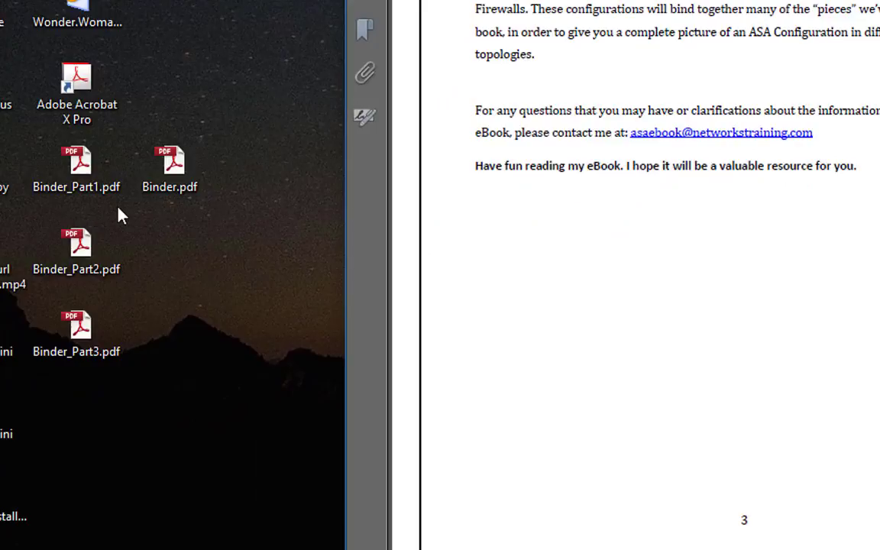
left_click(77, 168)
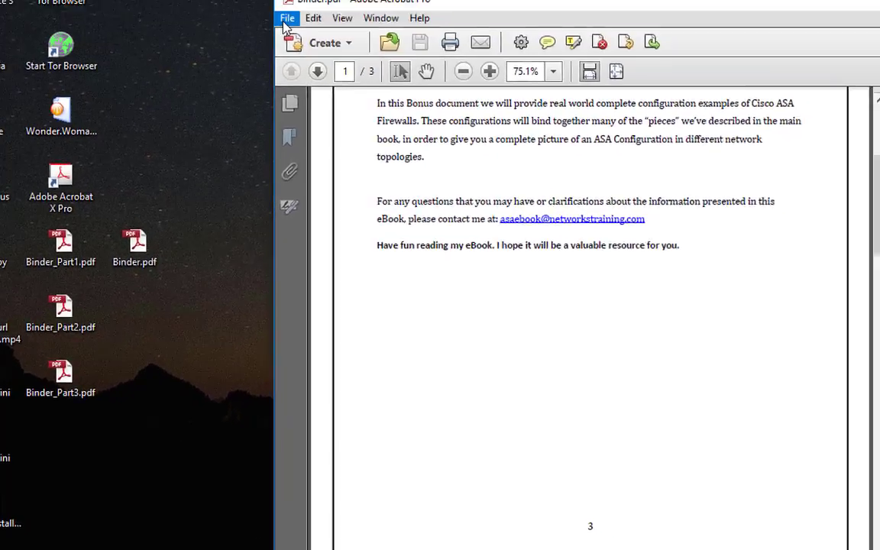
- Close Binder.pdf from the File menu and open the split Binder_Part files from the desktop
left_click(288, 18)
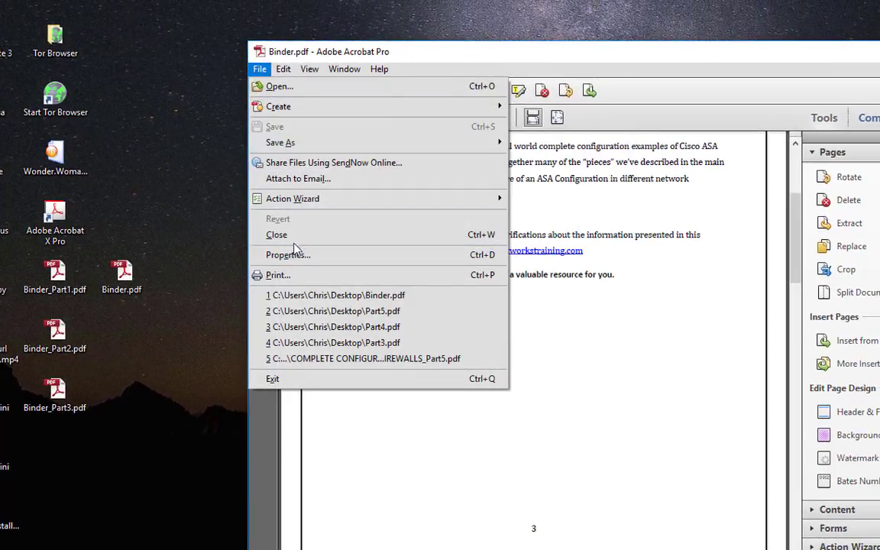
left_click(277, 234)
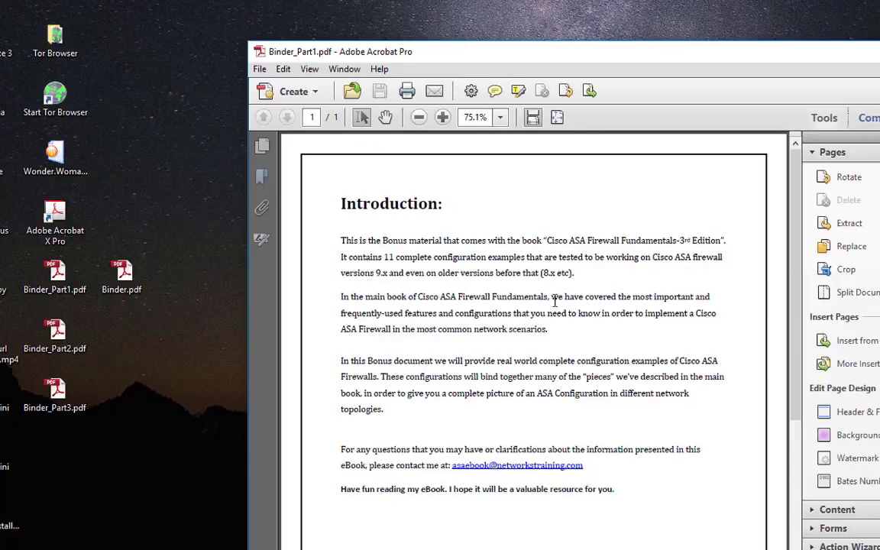
mouse_move(369, 244)
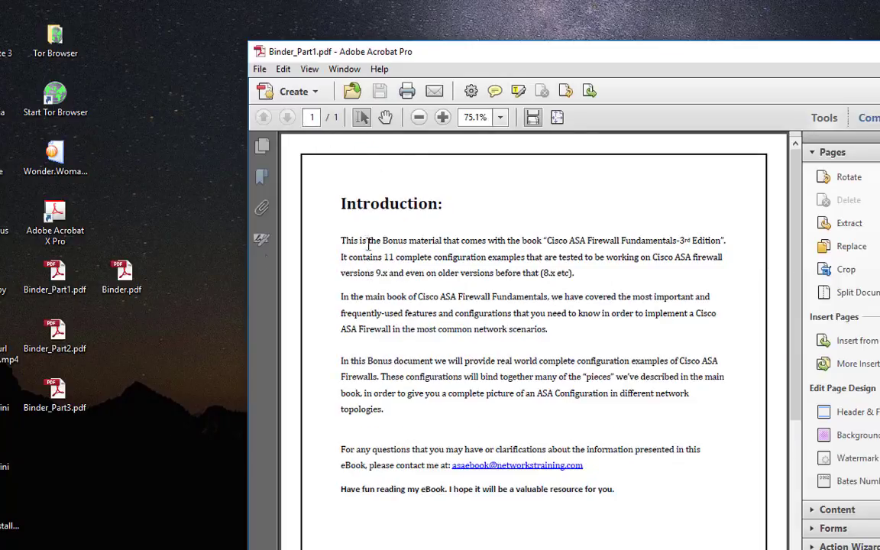
double_click(55, 328)
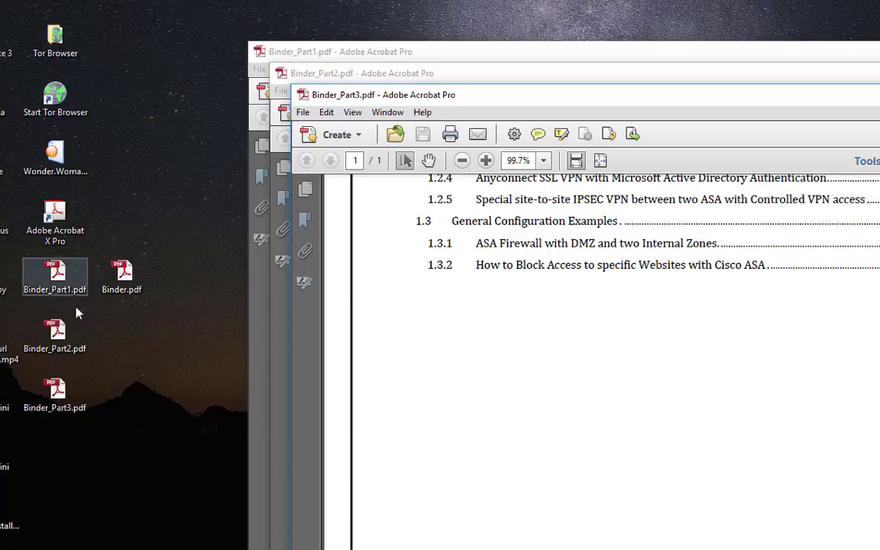
left_click(122, 275)
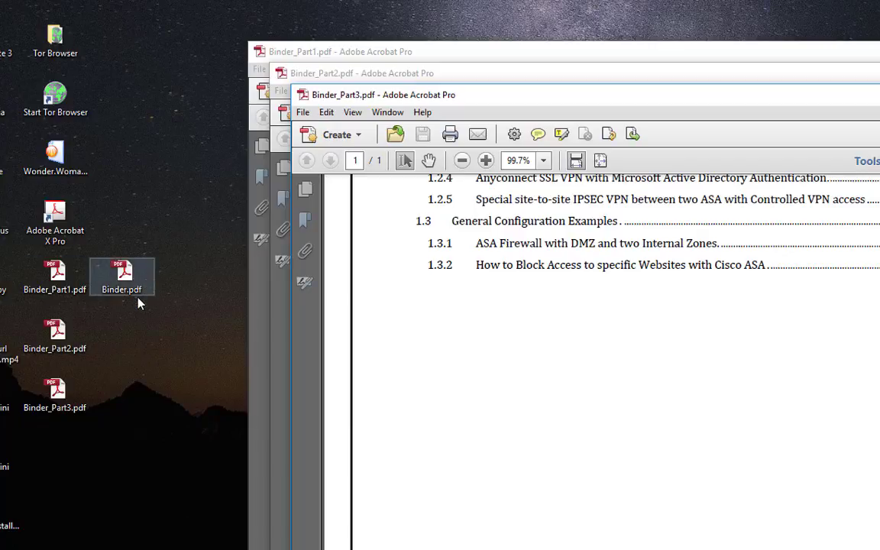